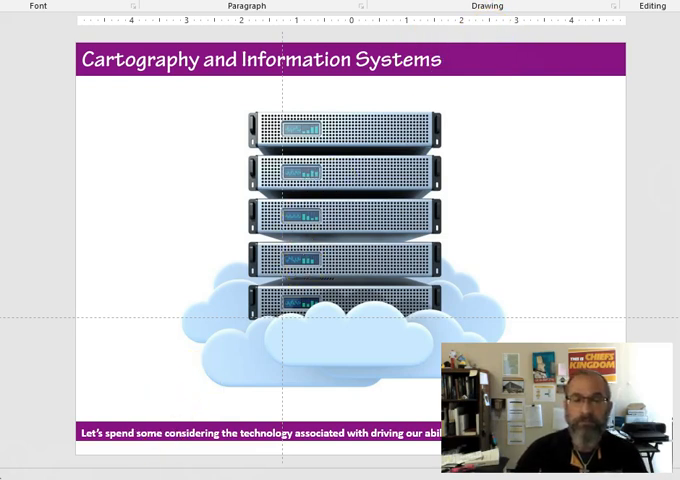
pyautogui.moveTo(434, 27)
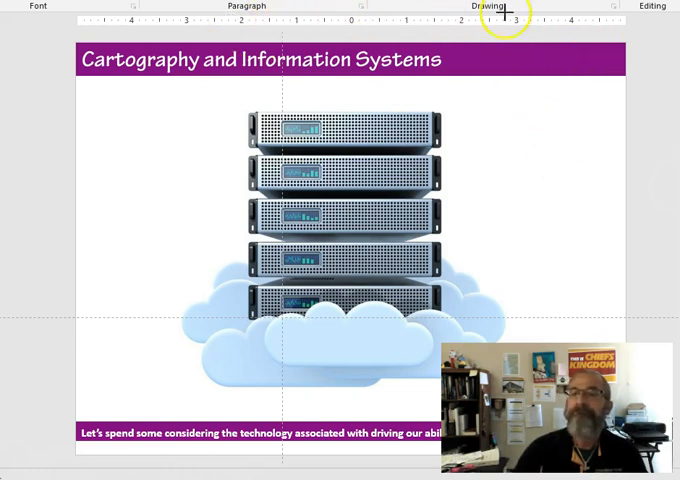
pyautogui.moveTo(165, 53)
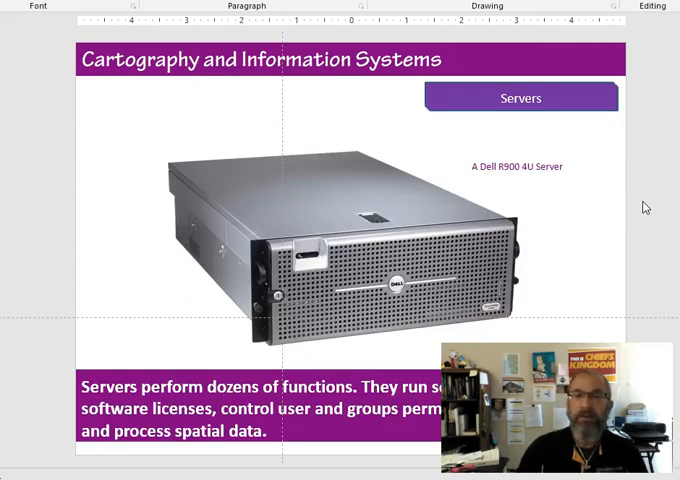
pyautogui.moveTo(590, 194)
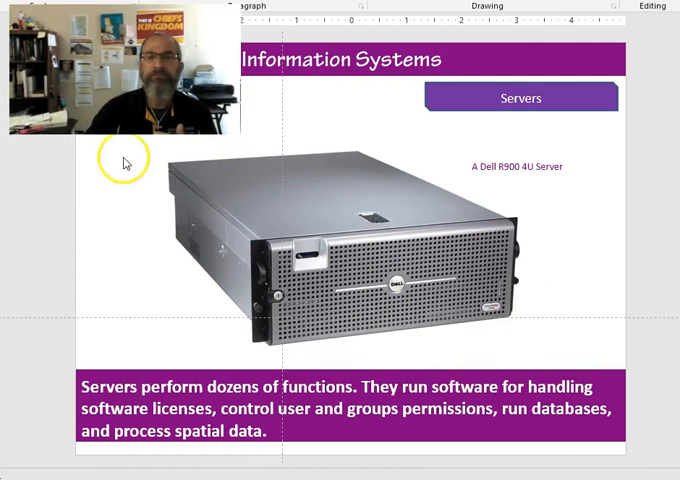
pyautogui.moveTo(140, 288)
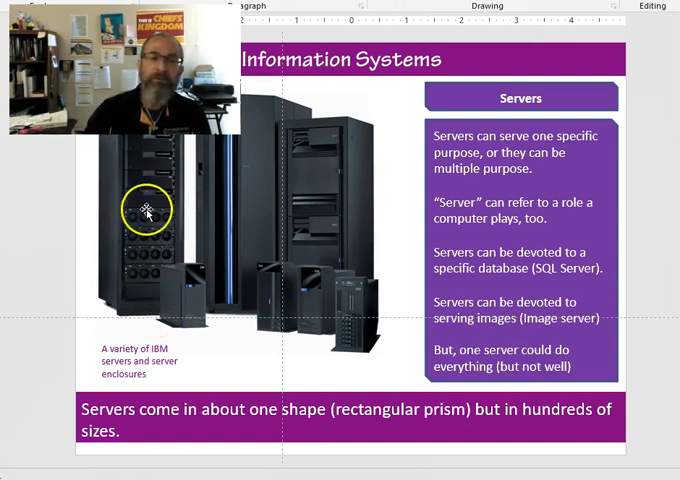
pyautogui.moveTo(127, 257)
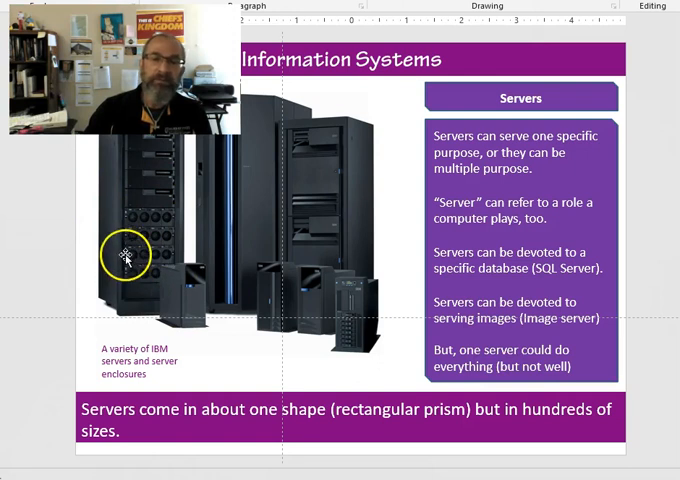
pyautogui.moveTo(147, 263)
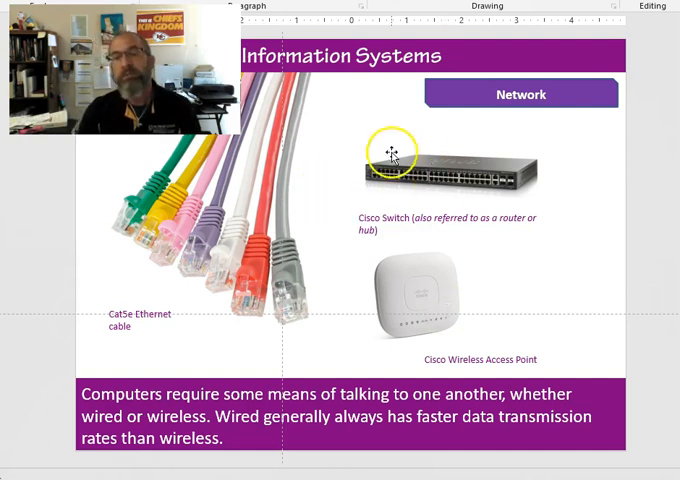
pyautogui.moveTo(463, 178)
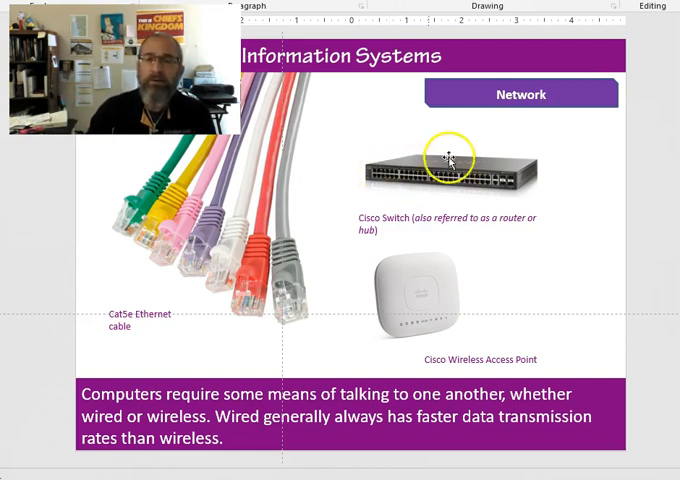
pyautogui.moveTo(503, 272)
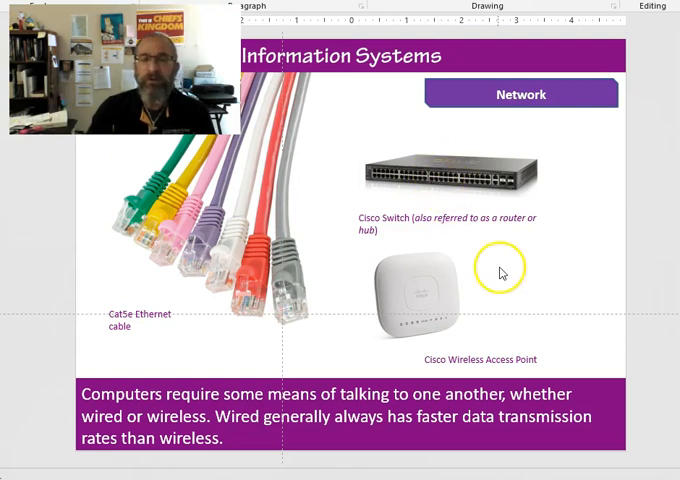
pyautogui.moveTo(425, 305)
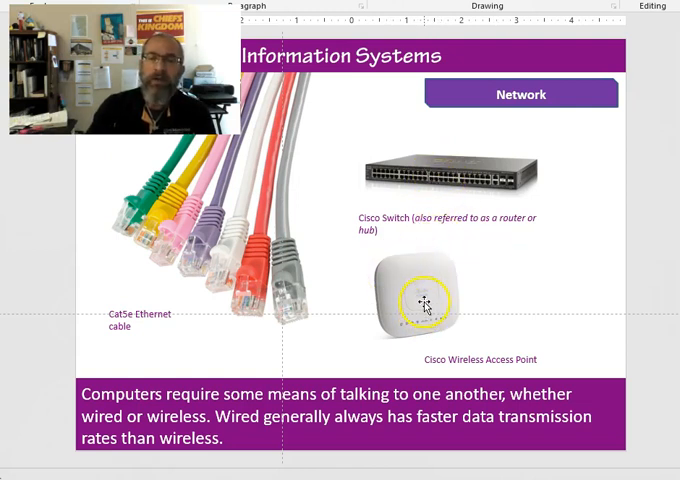